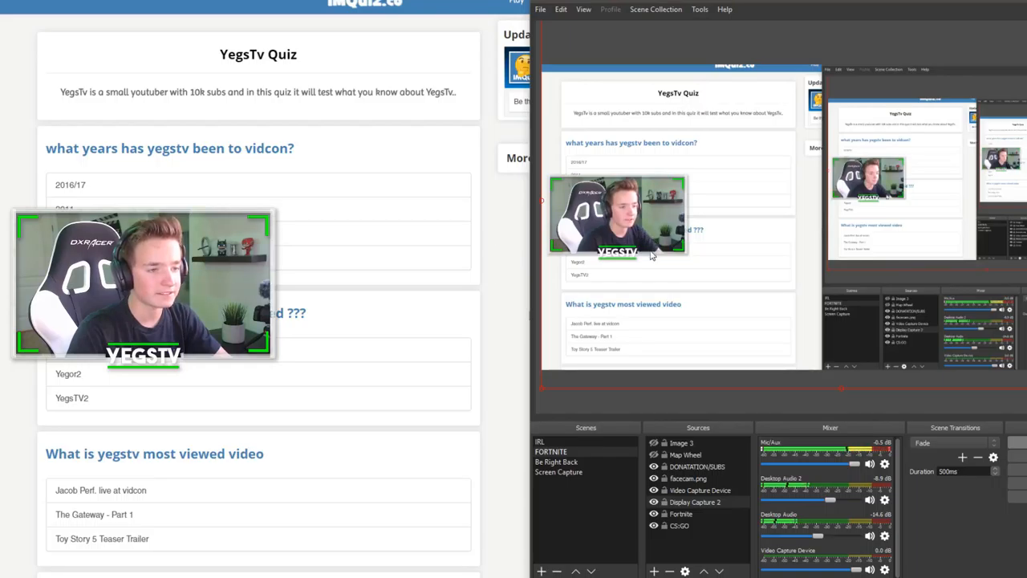
# Select the facecam.png source in the FORTNITE scene's Sources list.
pyautogui.click(688, 478)
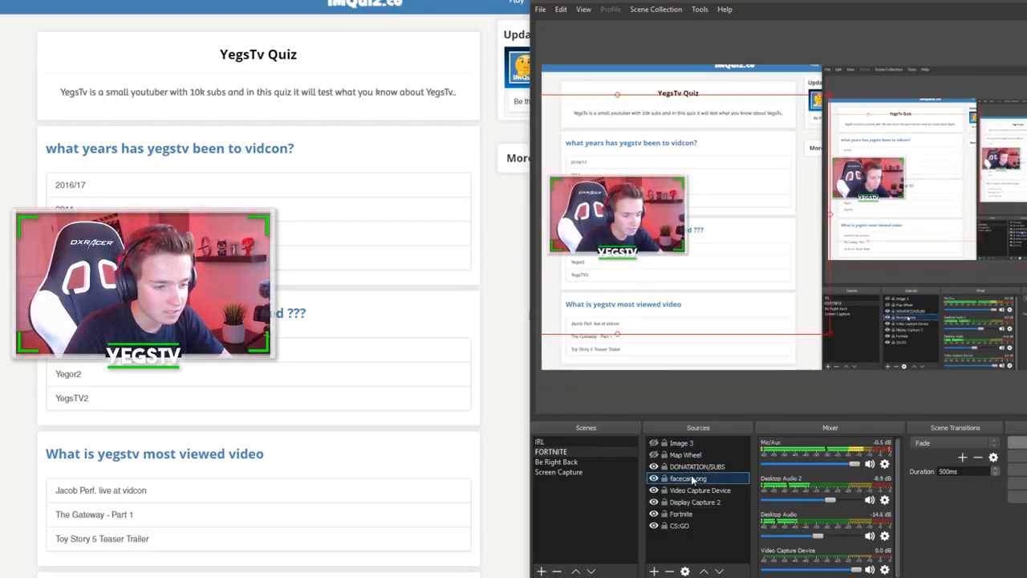
pyautogui.click(699, 490)
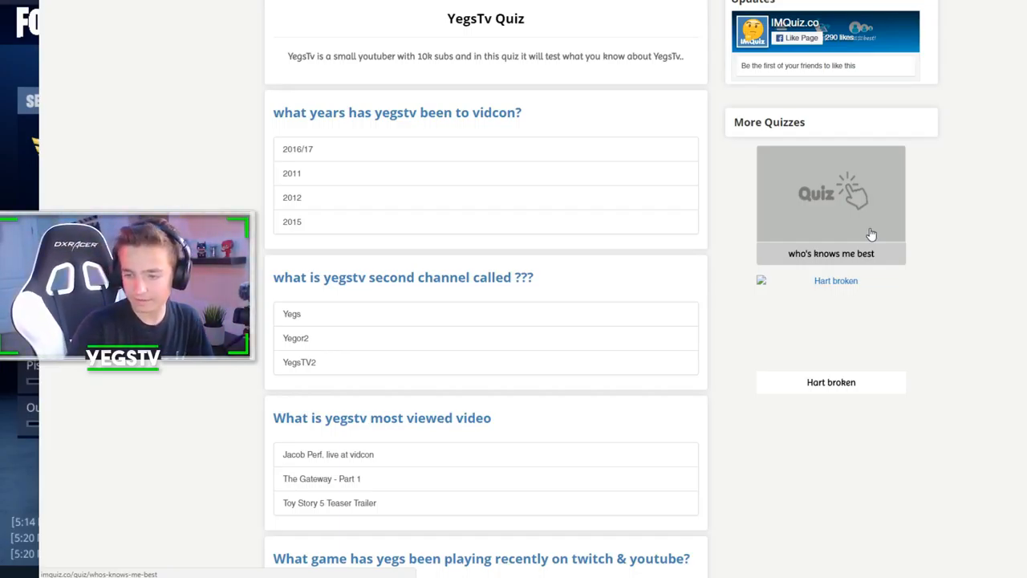
pyautogui.moveTo(345, 103)
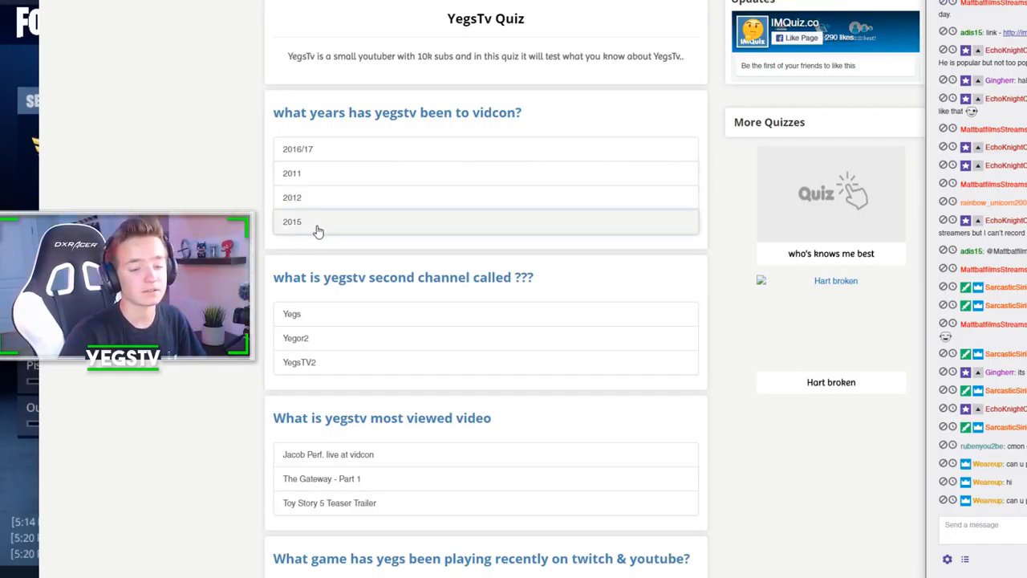
pyautogui.moveTo(327, 214)
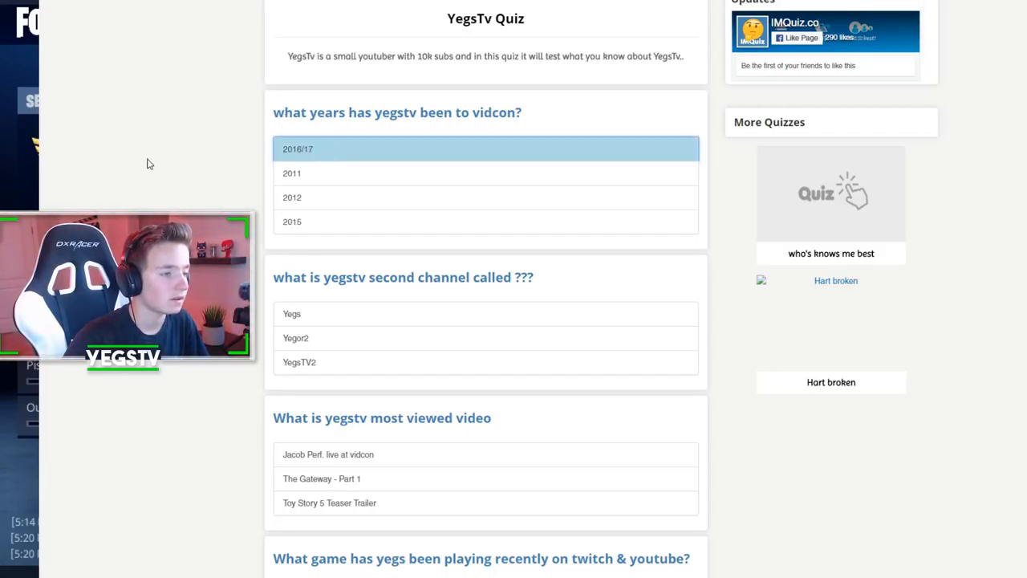
# Answer Yegs for the second channel's name, replacing YegsTV2, then scroll to the next questions.
pyautogui.scroll(-3)
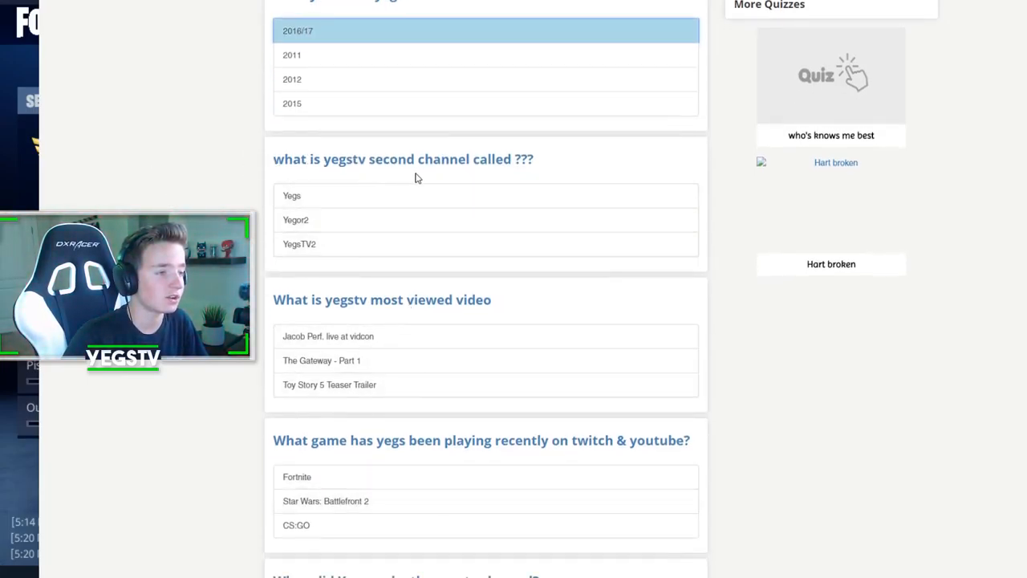
pyautogui.moveTo(317, 224)
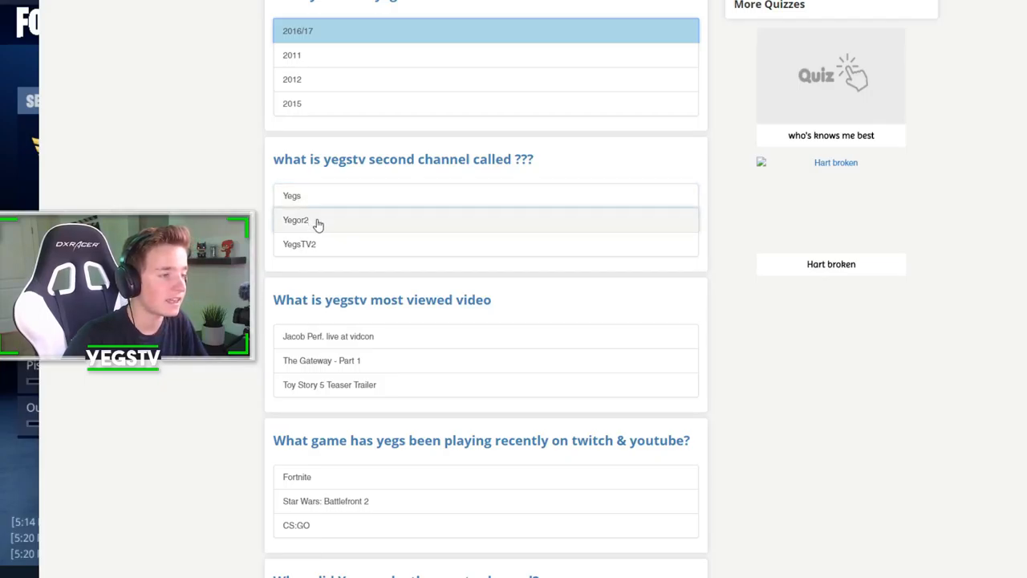
pyautogui.moveTo(315, 244)
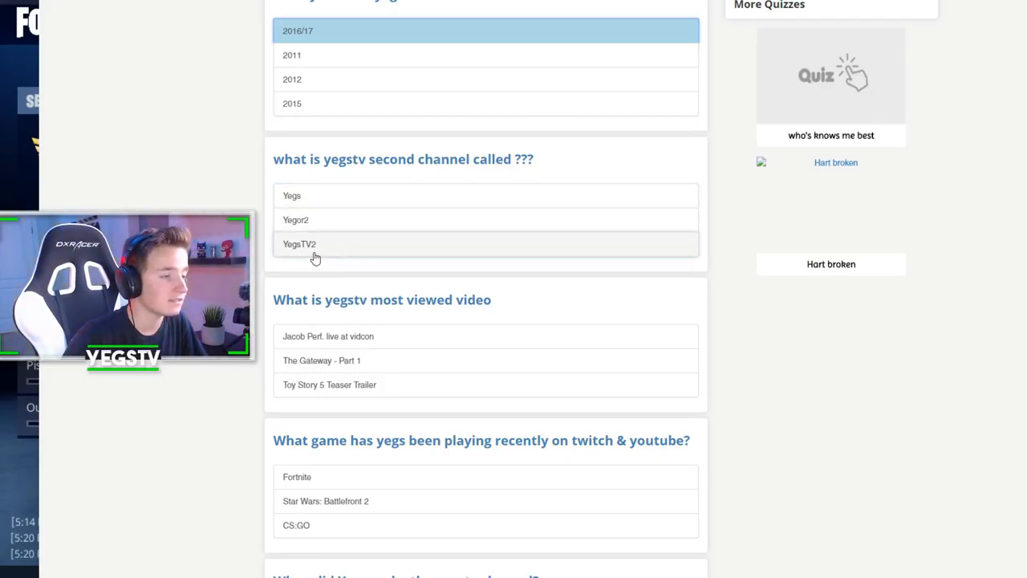
pyautogui.click(299, 244)
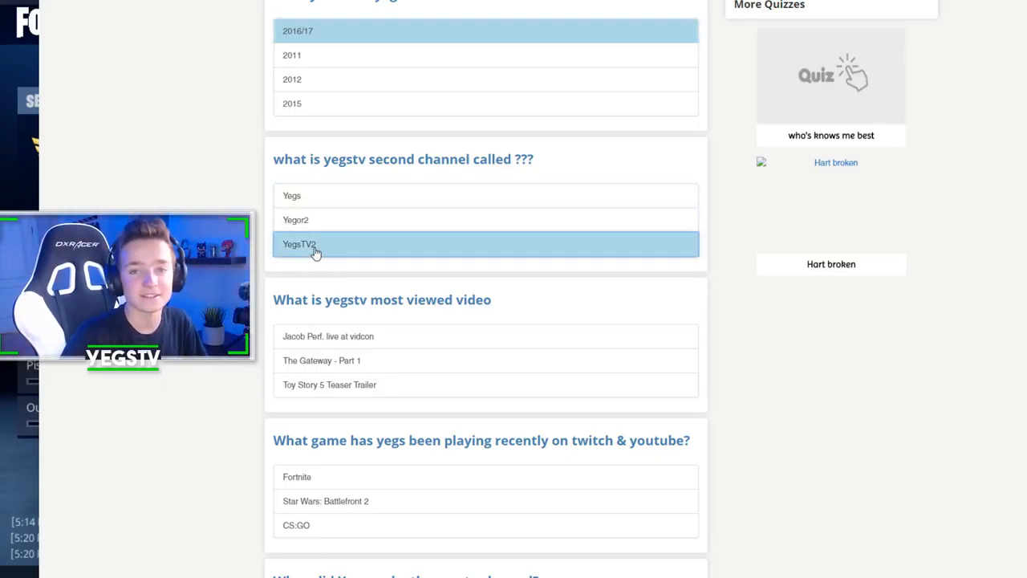
pyautogui.click(291, 195)
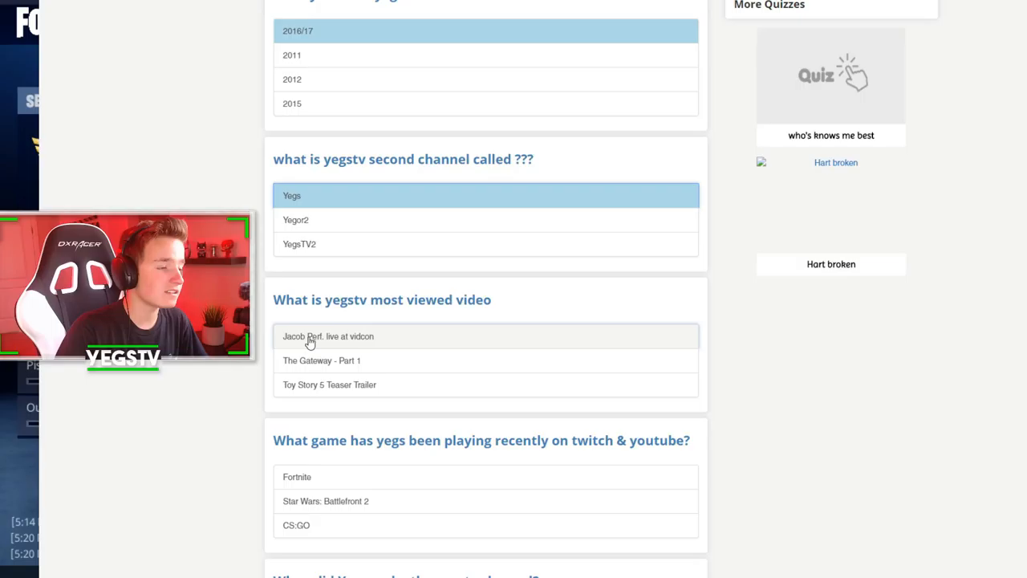
pyautogui.moveTo(325, 357)
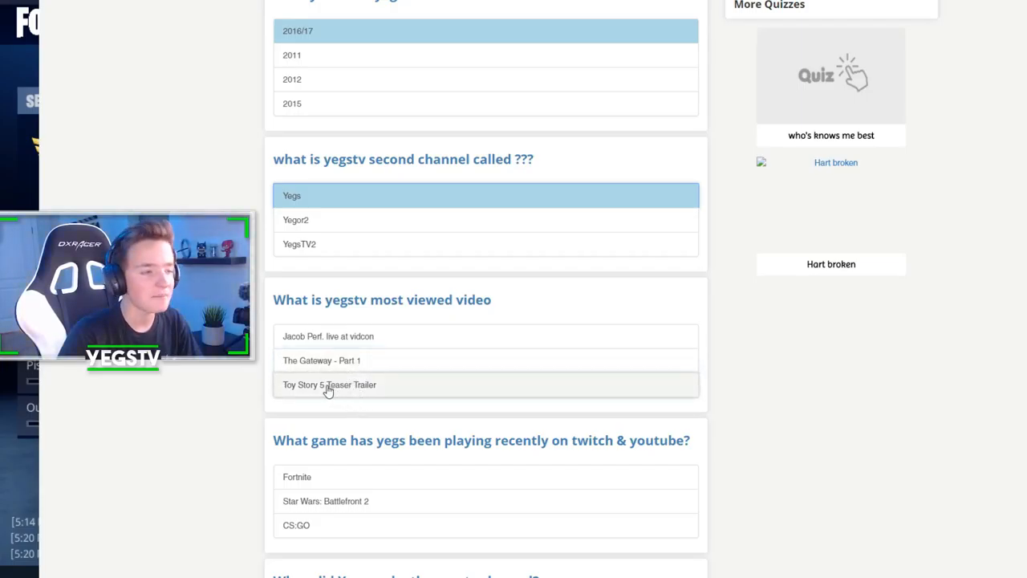
pyautogui.scroll(-3)
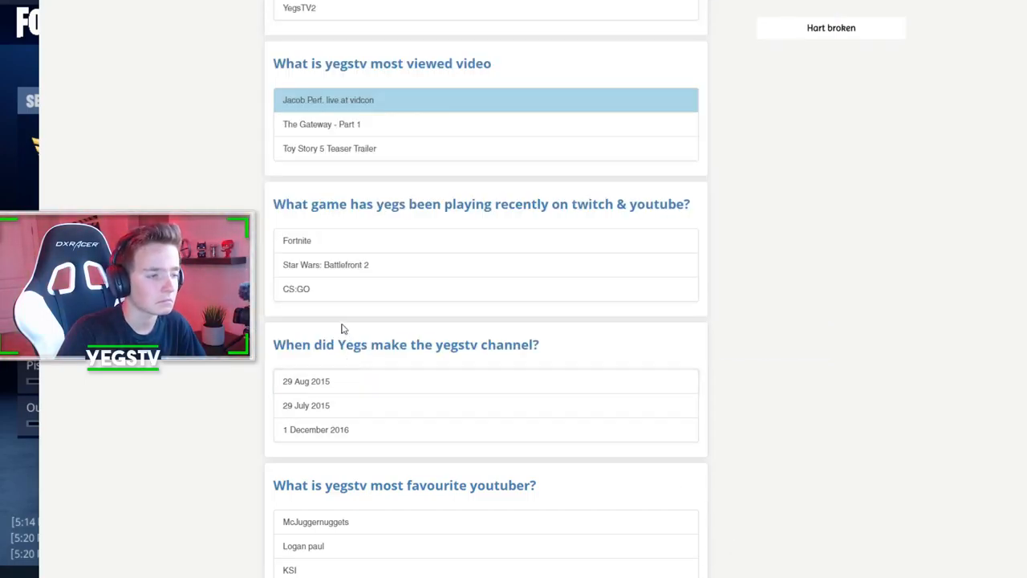
# Answer Fortnite for the recent game question and scroll to the following questions.
pyautogui.click(296, 240)
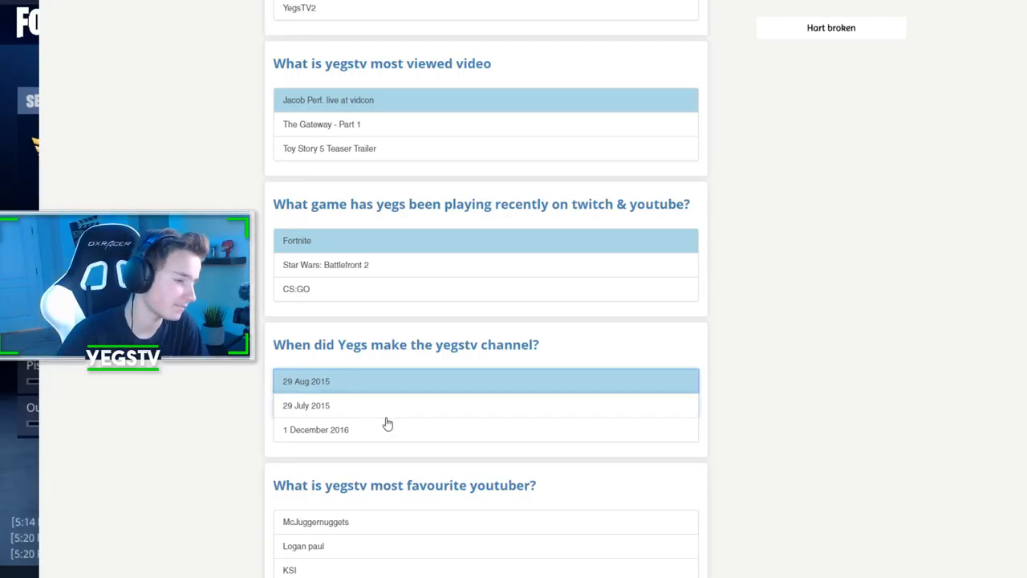
pyautogui.scroll(-3)
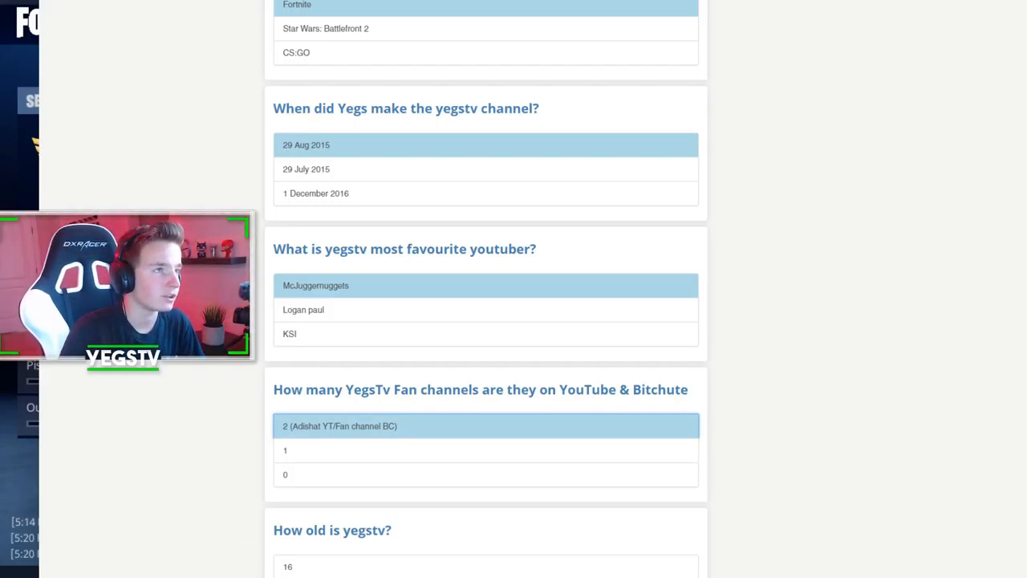
# Scroll down past the age question to the final subscriber-count question.
pyautogui.scroll(-3)
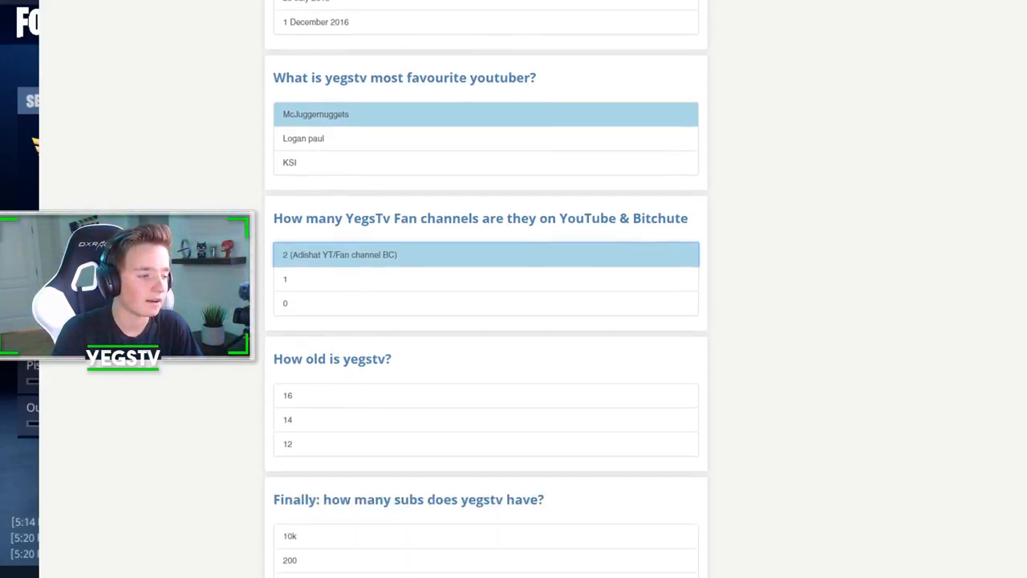
pyautogui.scroll(-3)
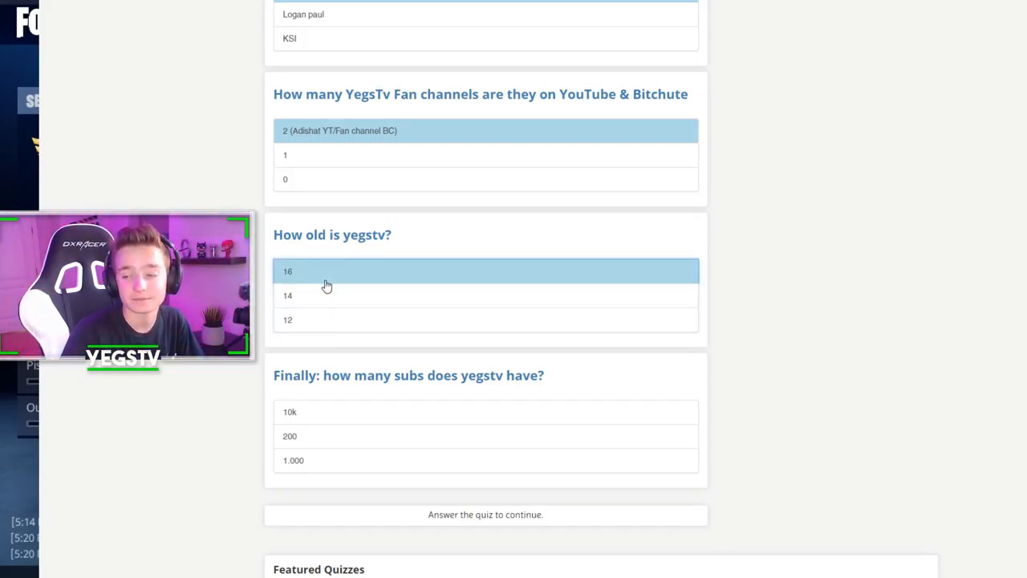
pyautogui.scroll(-3)
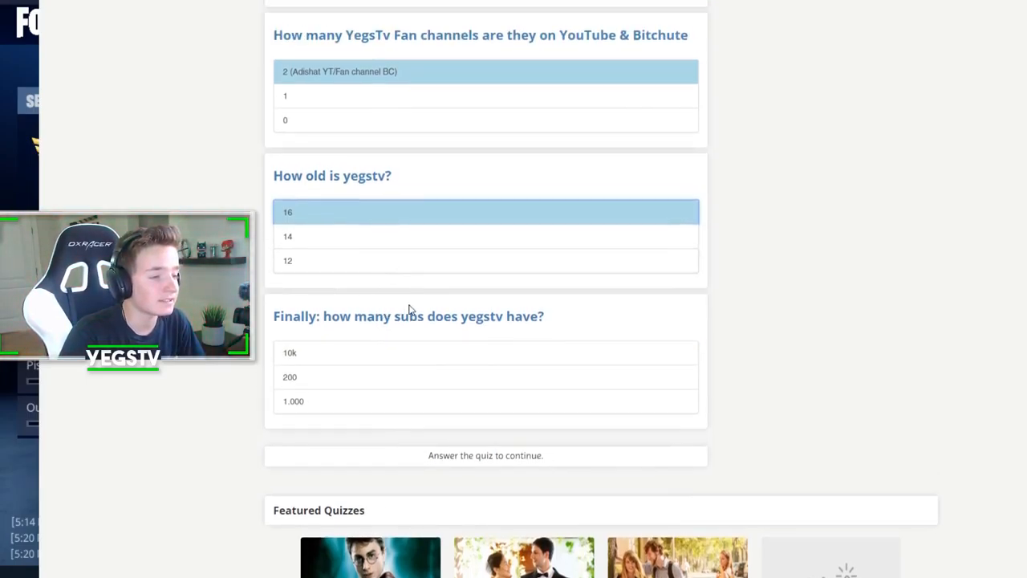
pyautogui.moveTo(311, 377)
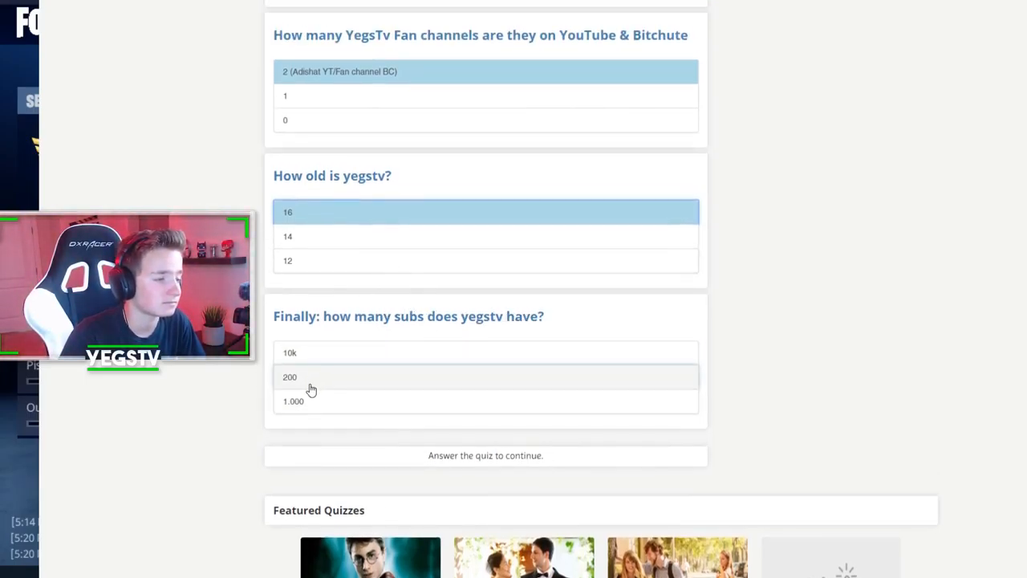